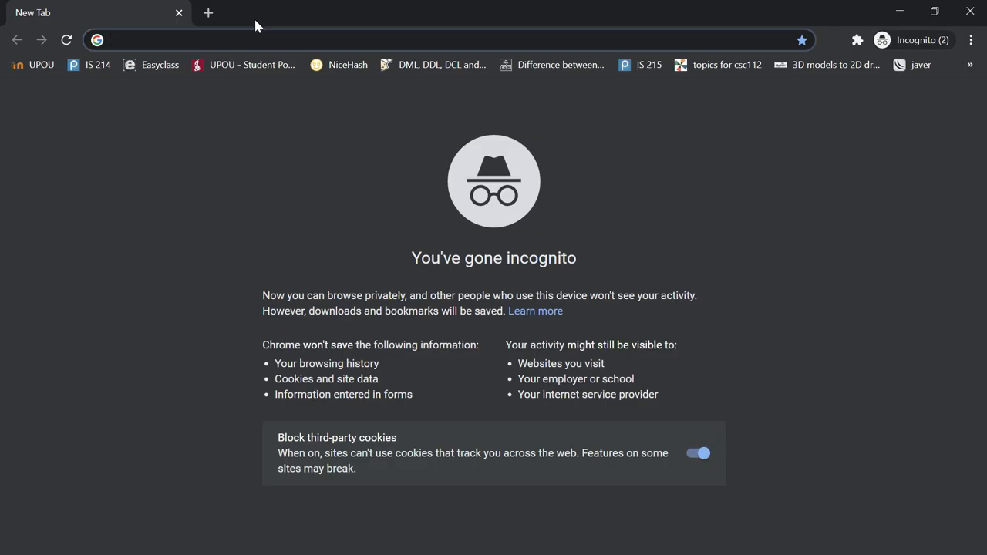
- Search for gmail in the blank incognito tab
{"action": "type", "text": "google.com/?gws_rd=ssl"}
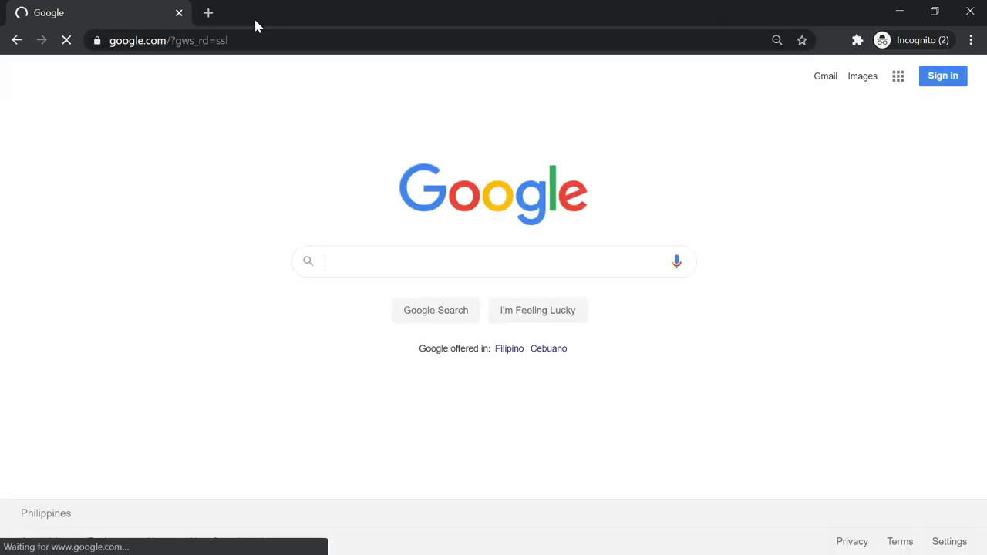
{"action": "type", "text": "gmail"}
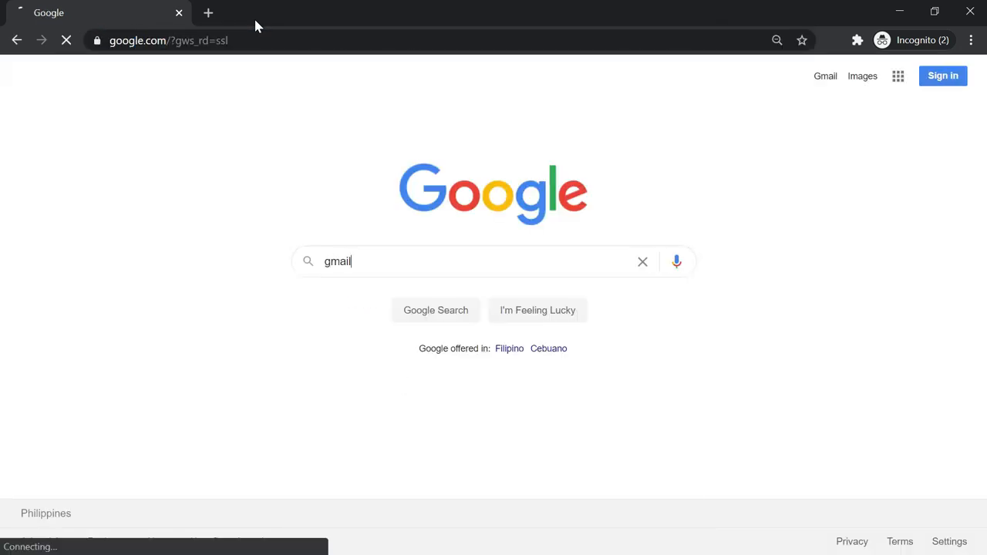
{"action": "key", "text": "Enter"}
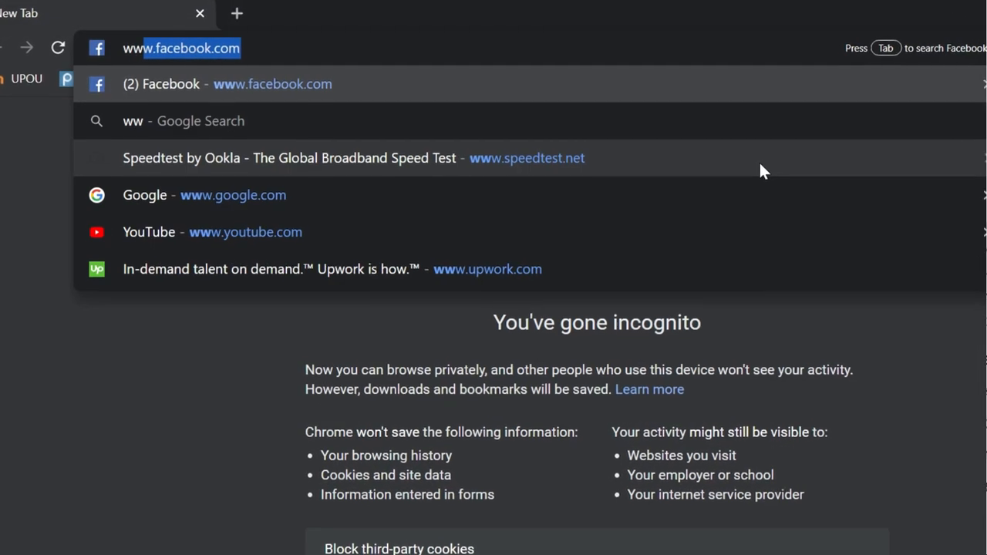
{"action": "type", "text": "www.gmail"}
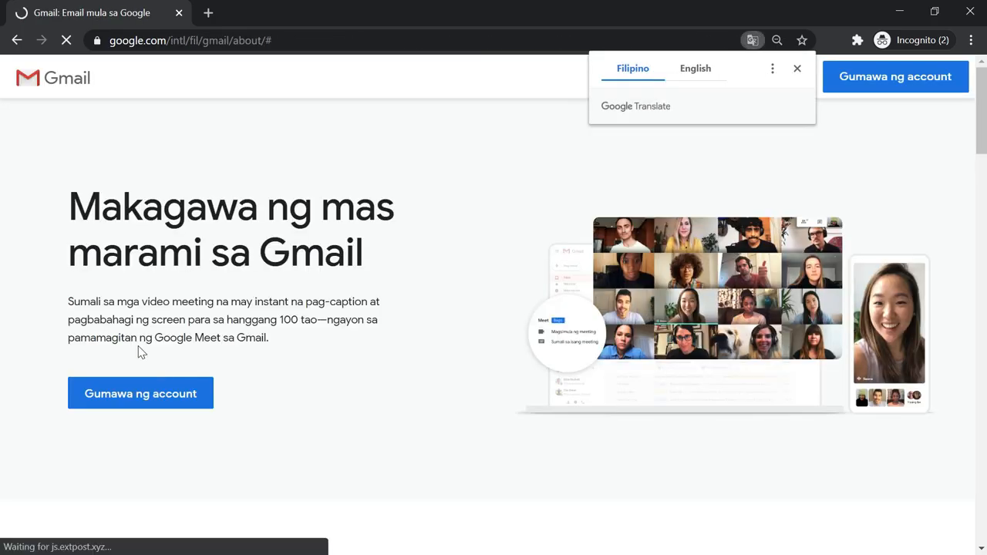
{"action": "left_click", "coordinate": [695, 68]}
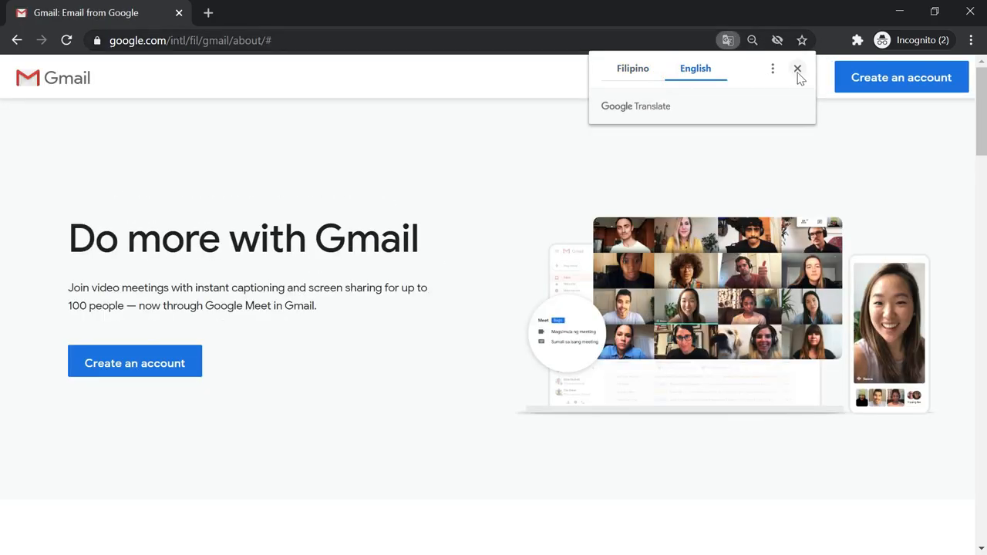
{"action": "left_click", "coordinate": [134, 361]}
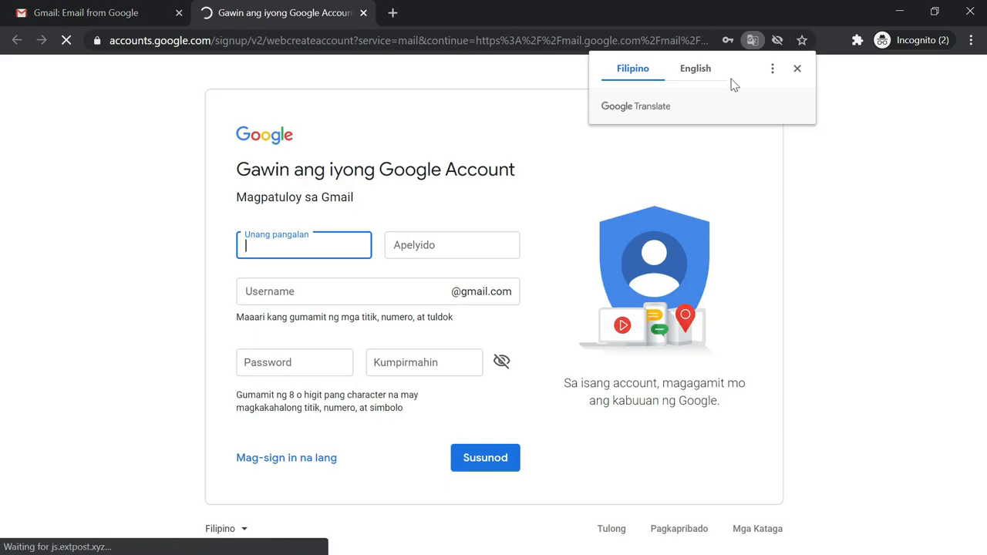
- Show the signup form in English and enter the name Getting Started
{"action": "left_click", "coordinate": [695, 68]}
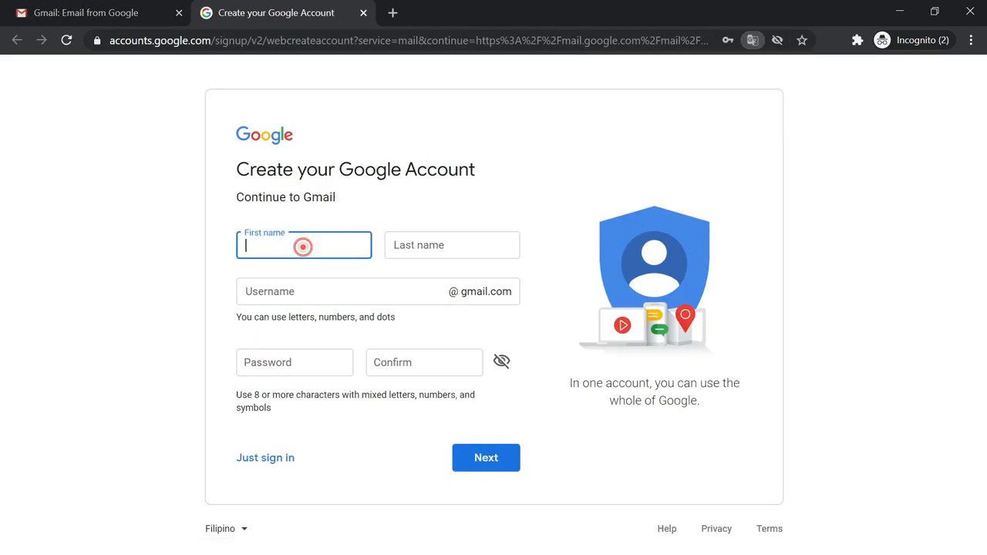
{"action": "left_click", "coordinate": [303, 246]}
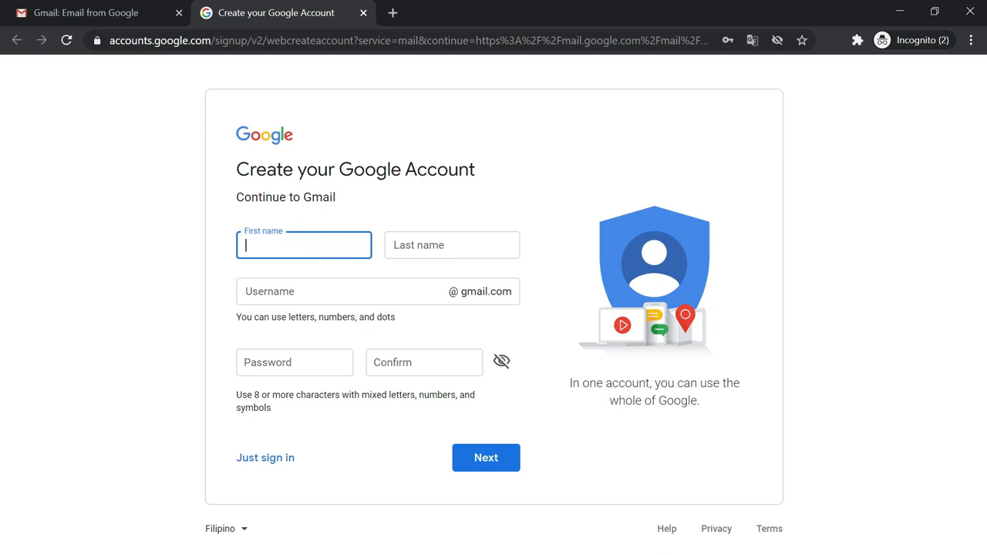
{"action": "type", "text": "Getting"}
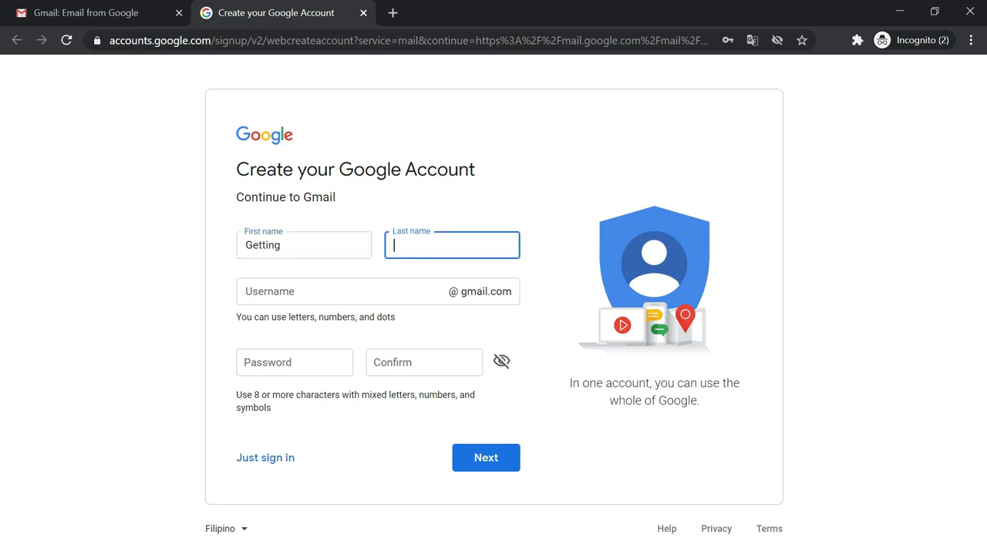
{"action": "type", "text": "Start"}
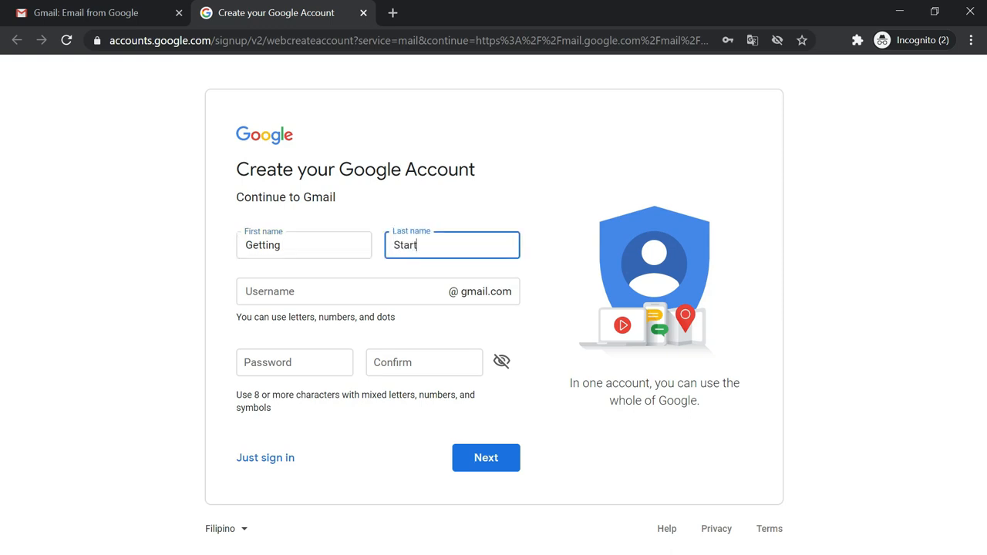
- Enter the username gettingstartedchannel, then switch to the note holding the password
{"action": "type", "text": "gettingstart"}
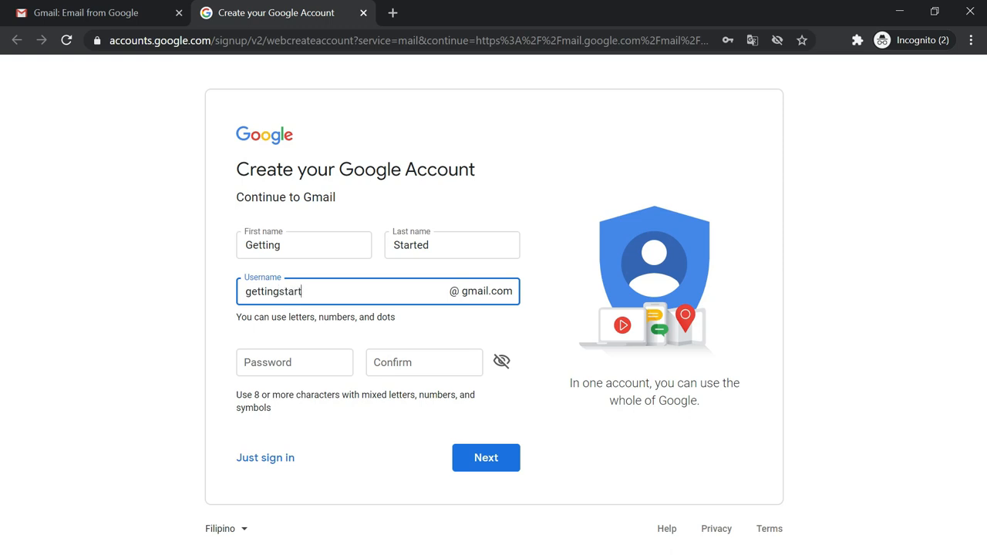
{"action": "type", "text": "edchan"}
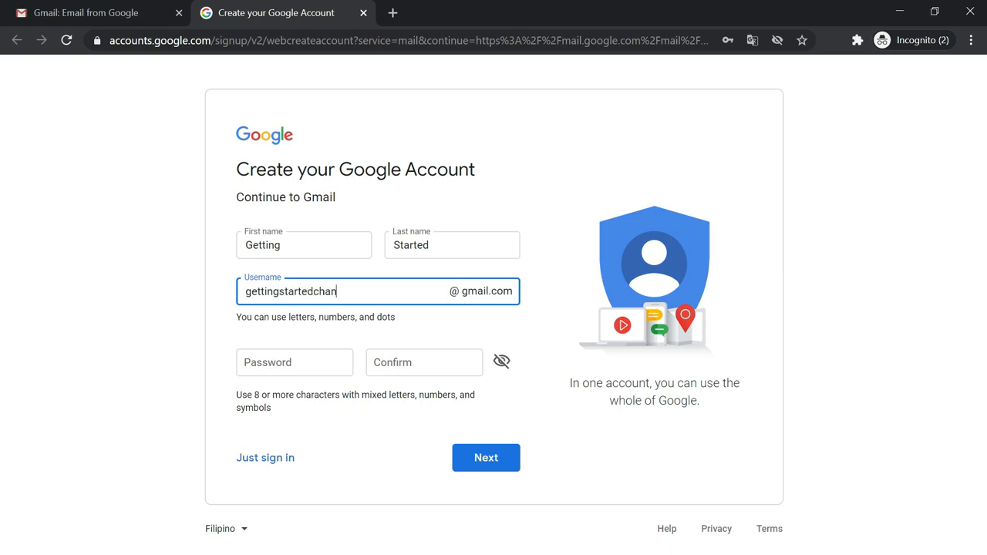
{"action": "type", "text": "nel"}
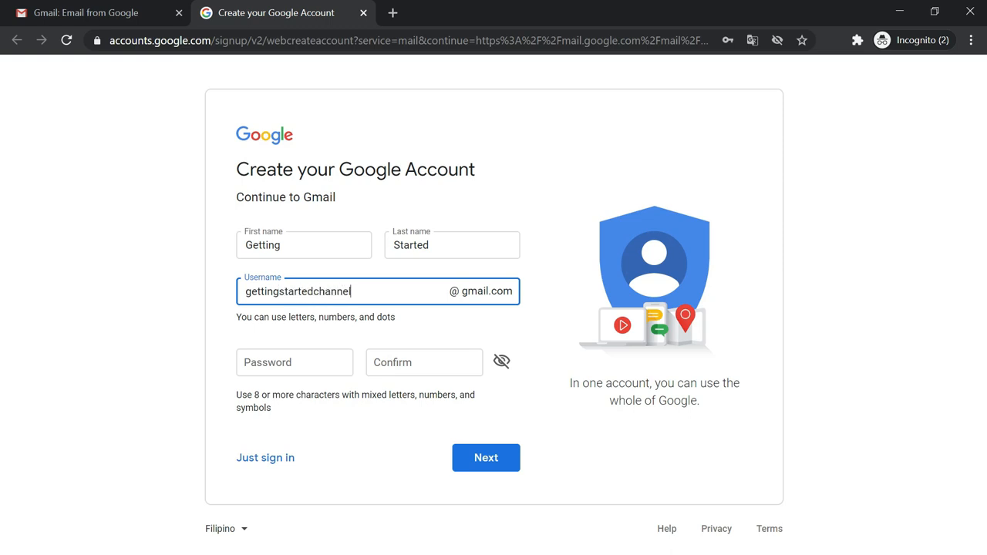
{"action": "left_click", "coordinate": [294, 361]}
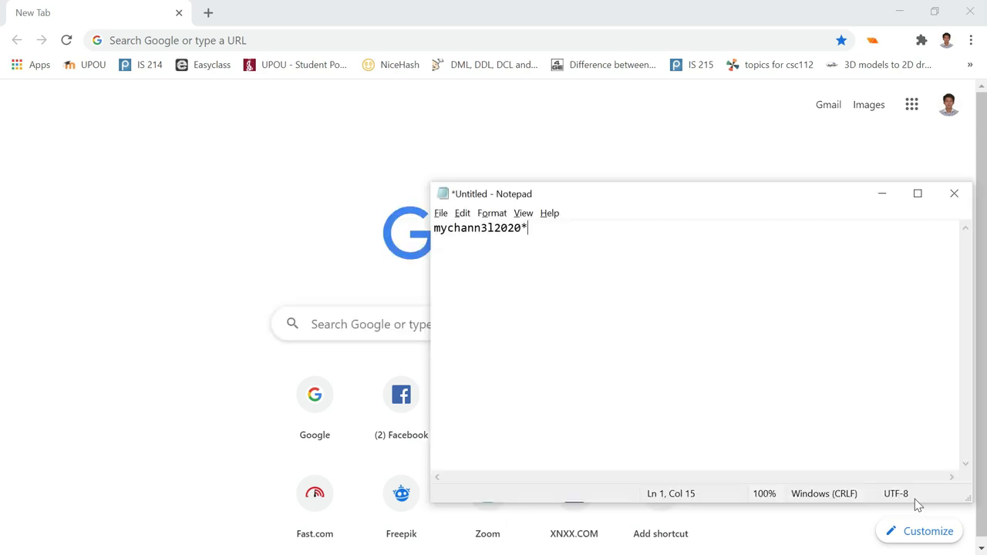
- Select the saved password text in the Notepad note for copying
{"action": "key", "text": "ctrl+a"}
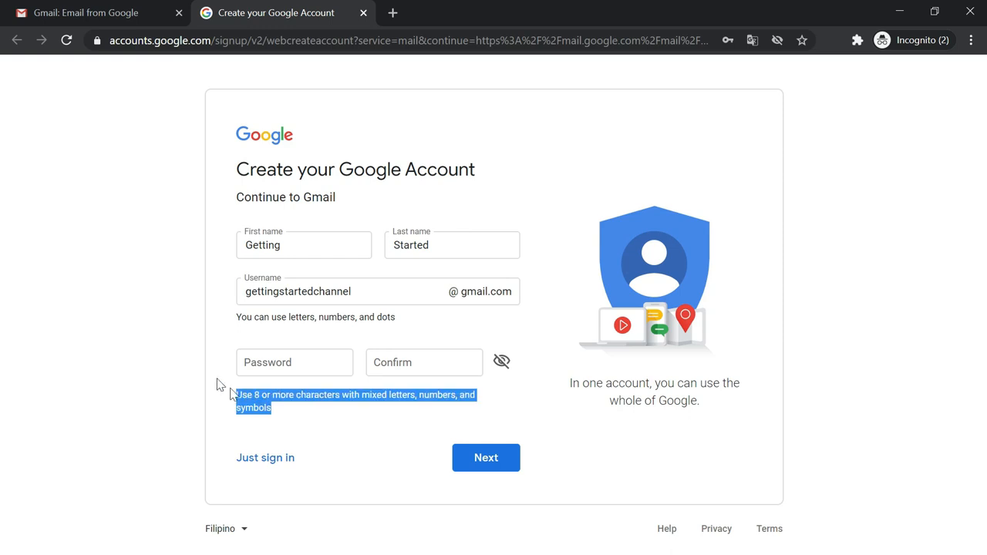
- Enter and confirm the copied password, then submit the names, username and password
{"action": "left_click", "coordinate": [294, 362]}
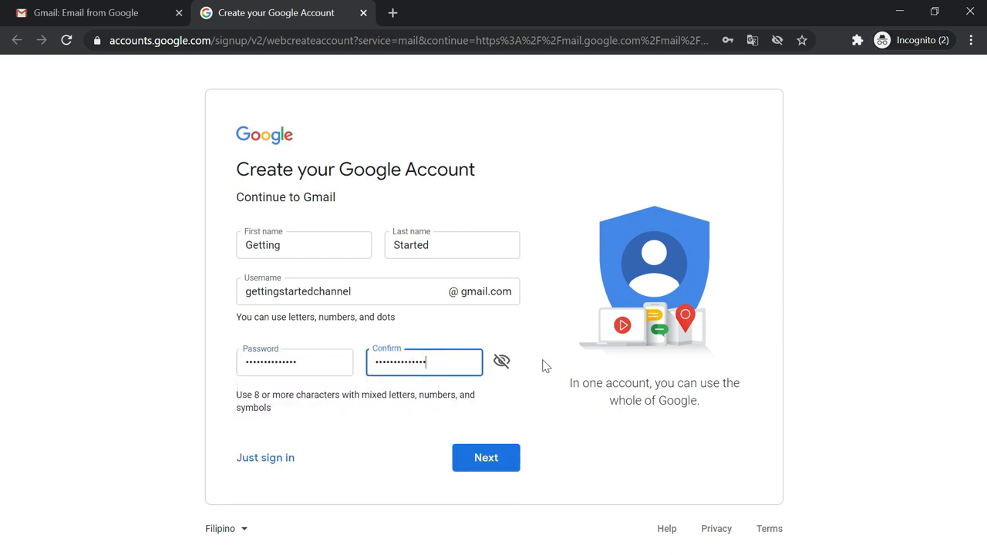
{"action": "mouse_move", "coordinate": [422, 328]}
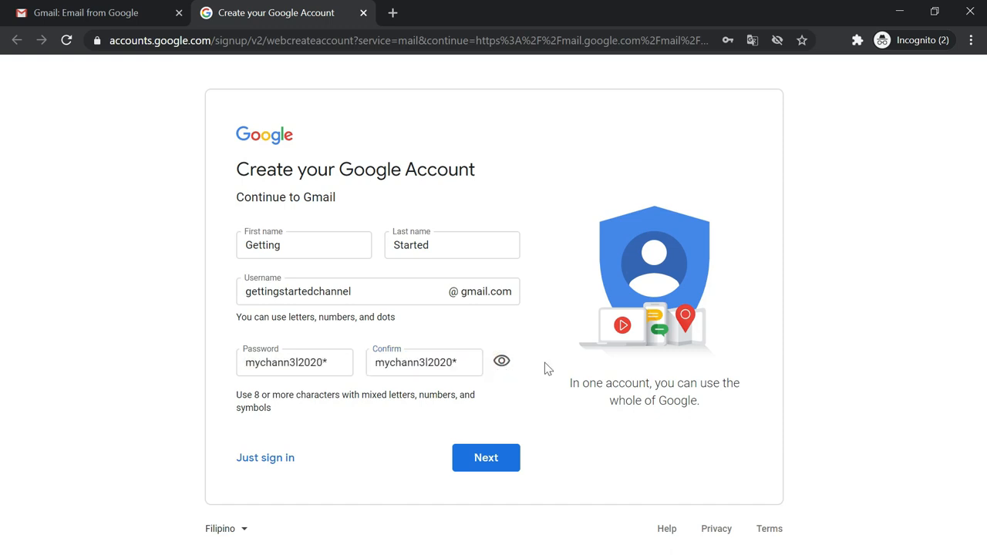
{"action": "mouse_move", "coordinate": [564, 362]}
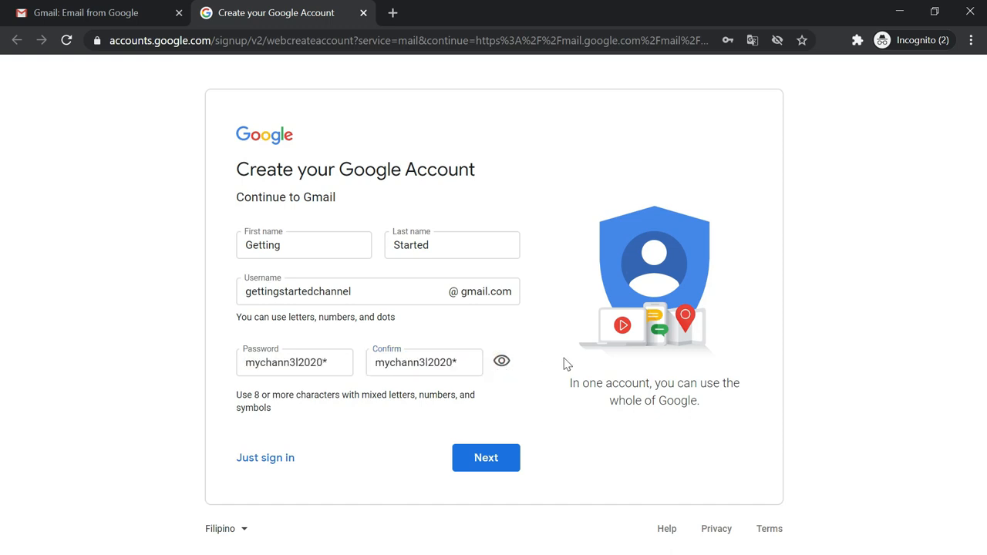
{"action": "mouse_move", "coordinate": [537, 359]}
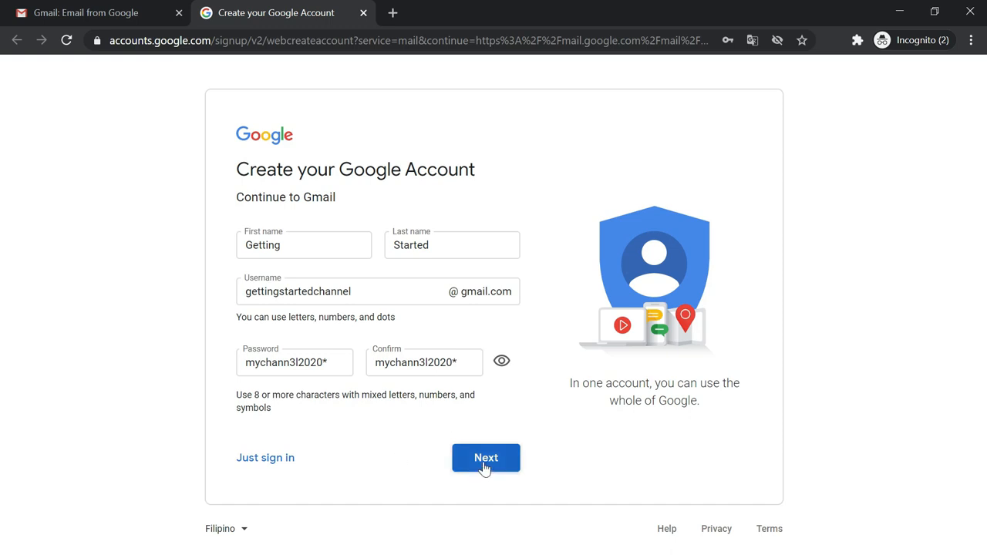
{"action": "left_click", "coordinate": [485, 457]}
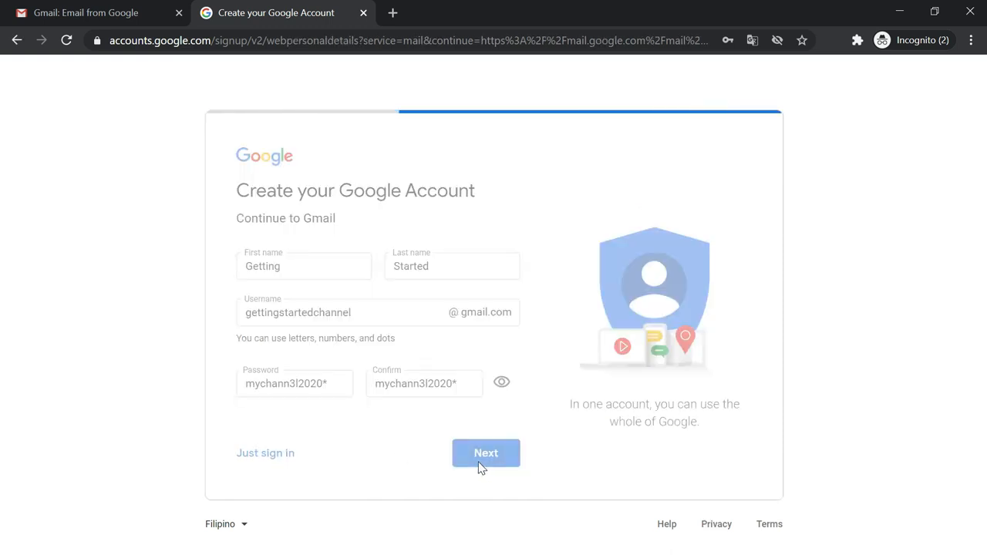
{"action": "left_click", "coordinate": [486, 453]}
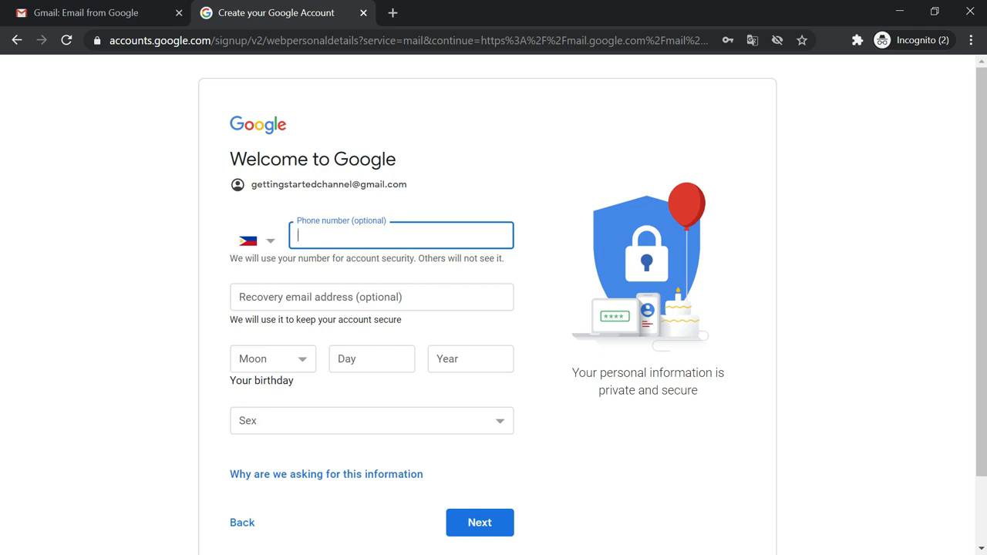
{"action": "left_click", "coordinate": [345, 297]}
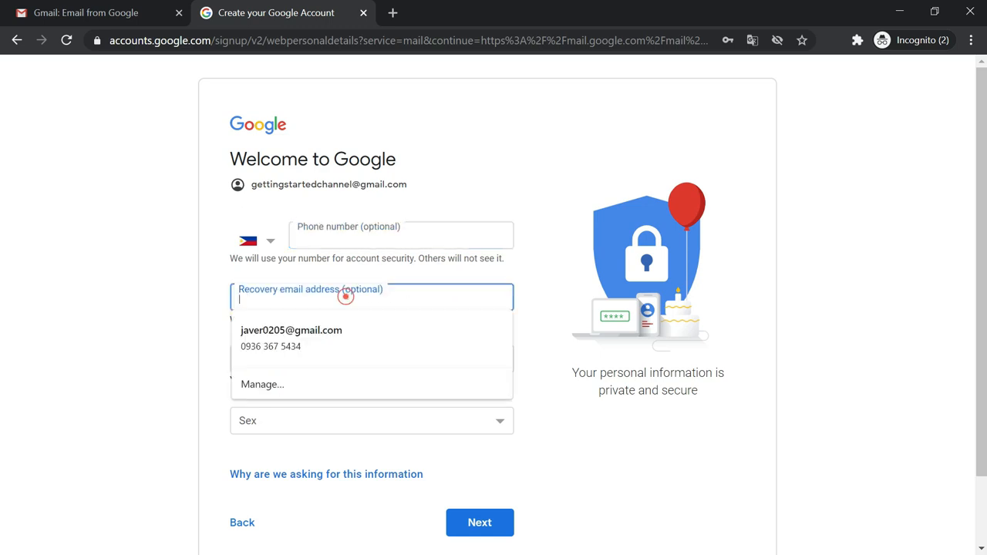
{"action": "left_click", "coordinate": [470, 324]}
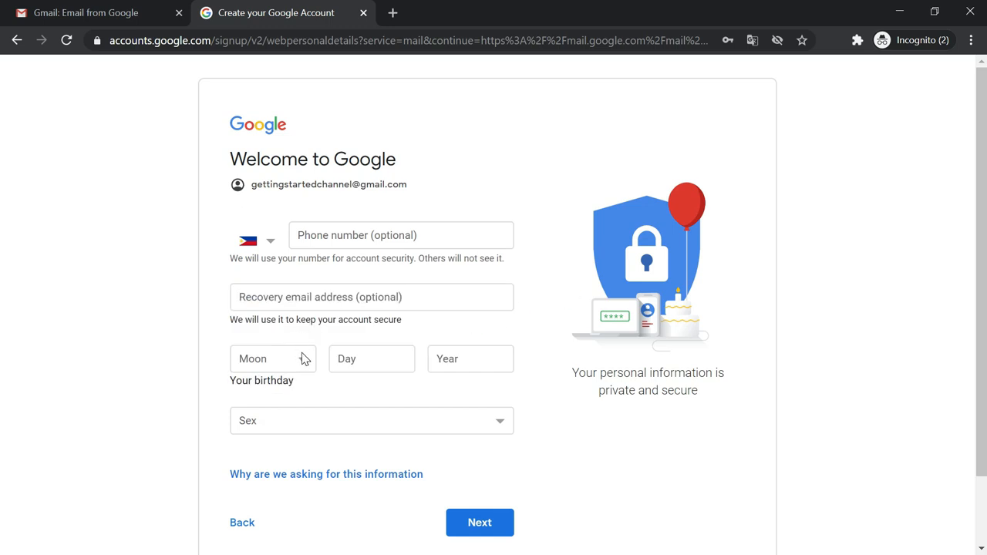
{"action": "left_click", "coordinate": [273, 358]}
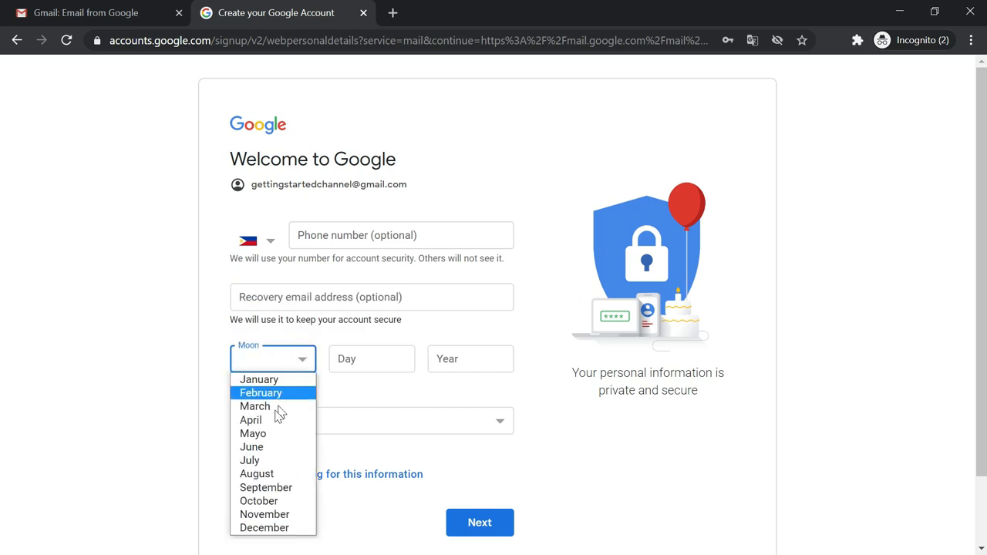
{"action": "left_click", "coordinate": [252, 434]}
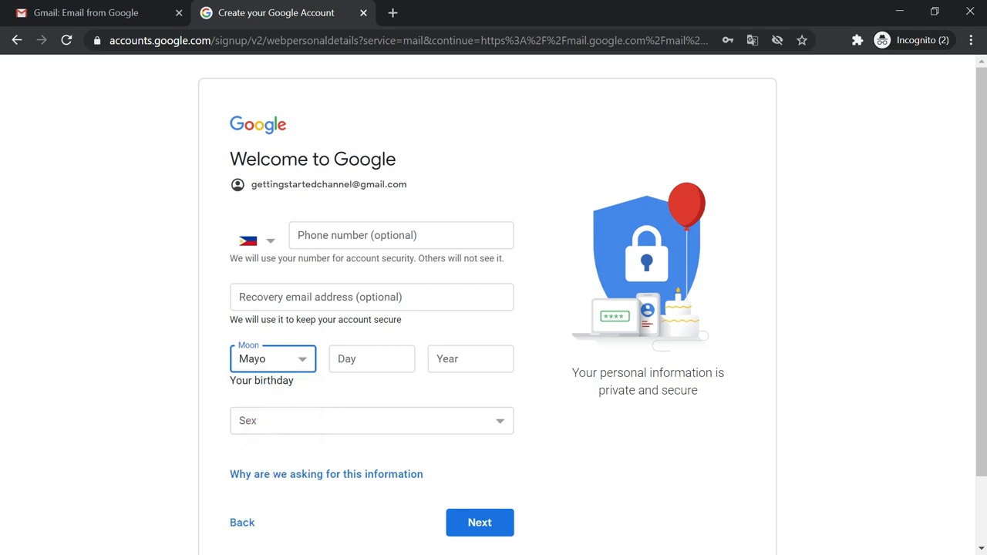
{"action": "left_click", "coordinate": [372, 358]}
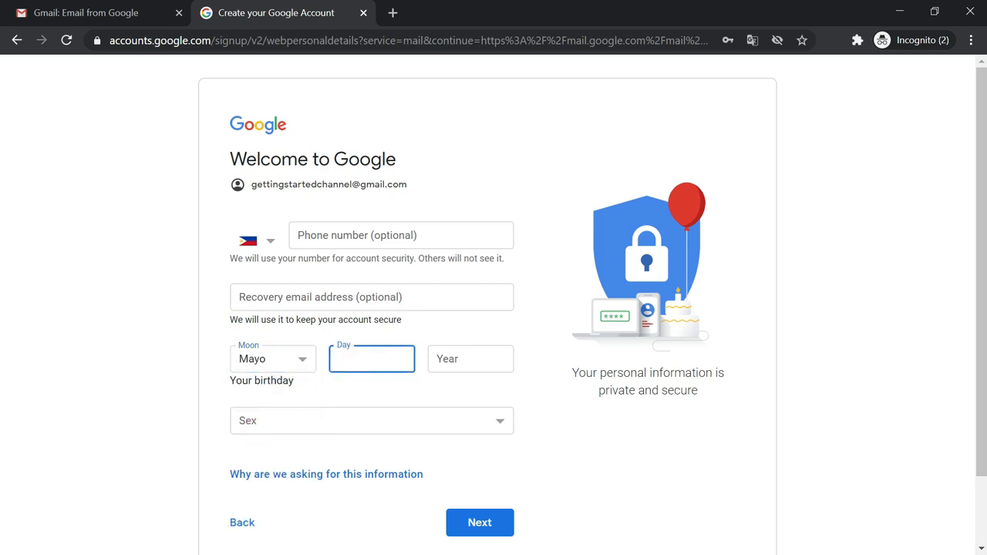
{"action": "type", "text": "2"}
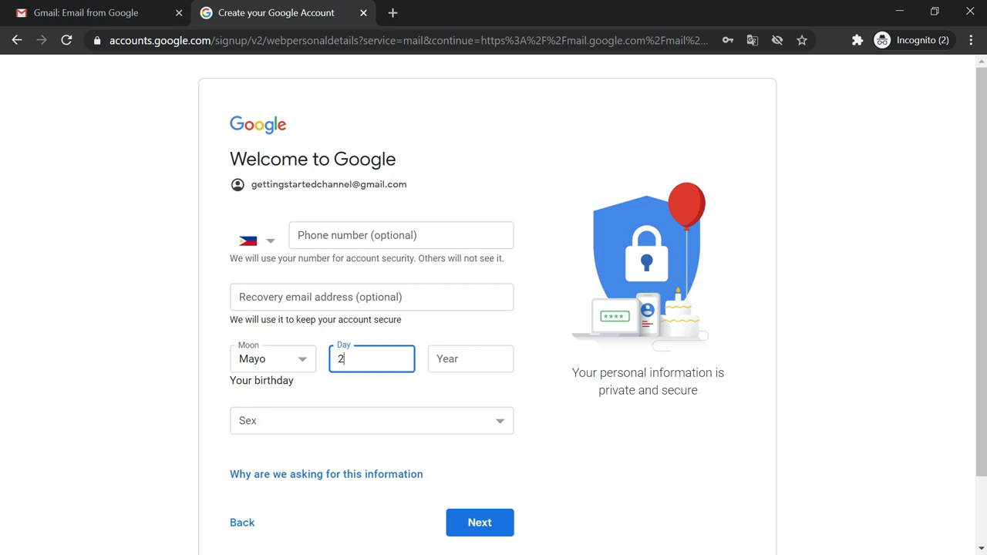
{"action": "type", "text": "1991"}
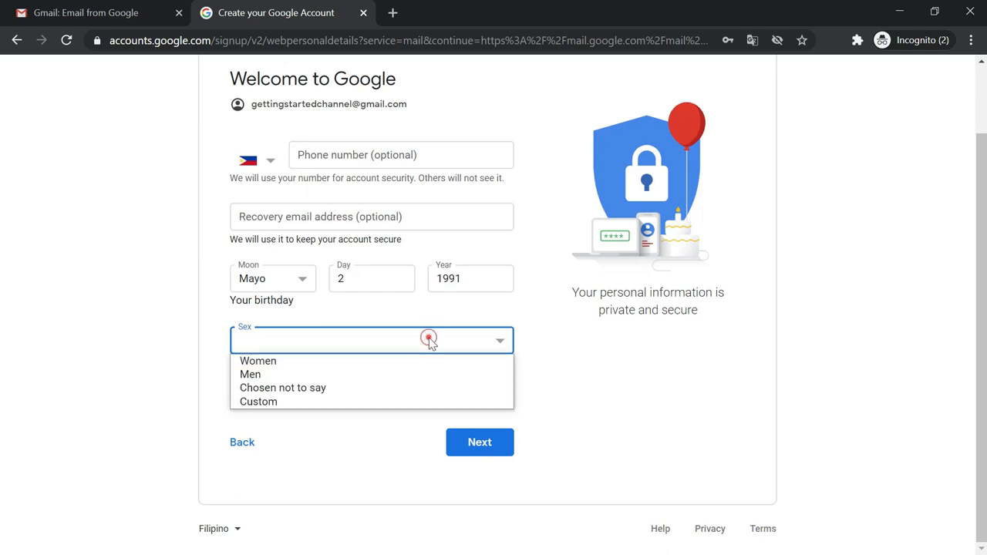
- Set the sex to Men in the sex dropdown
{"action": "left_click", "coordinate": [250, 374]}
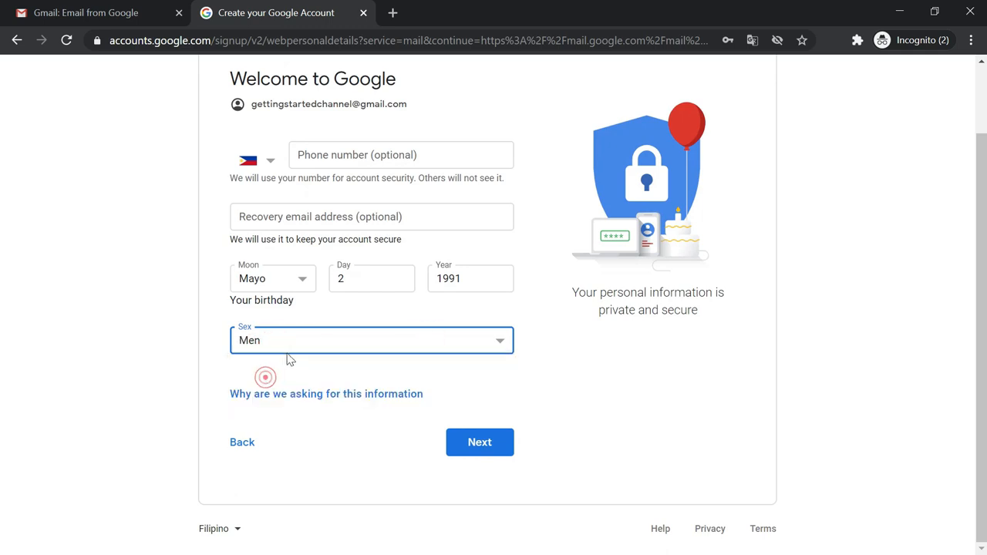
{"action": "left_click", "coordinate": [371, 340]}
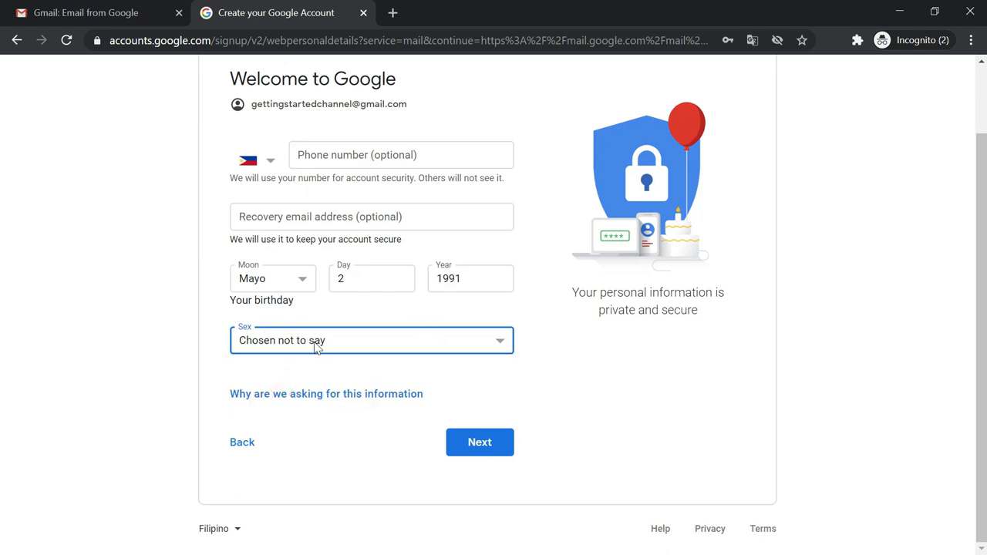
{"action": "left_click", "coordinate": [371, 341]}
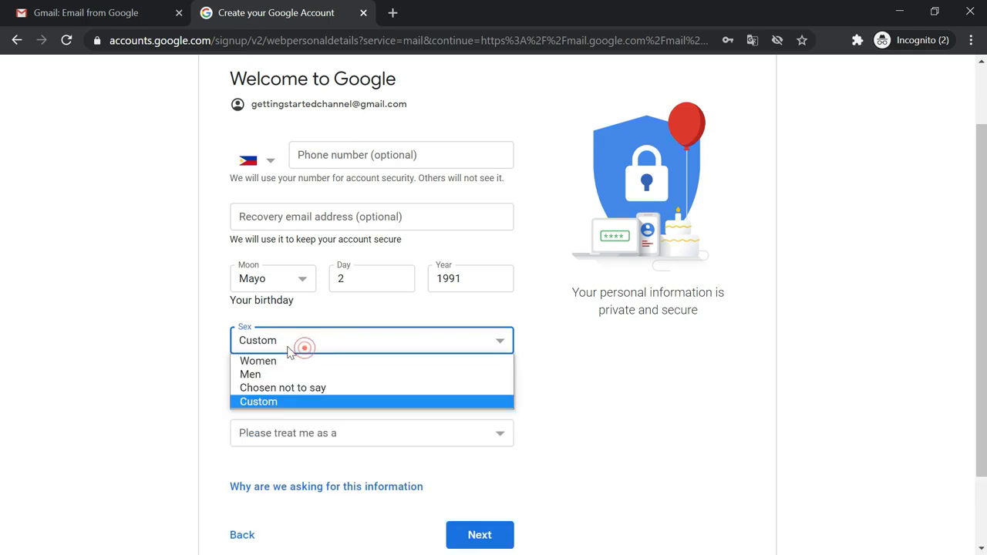
{"action": "left_click", "coordinate": [250, 375]}
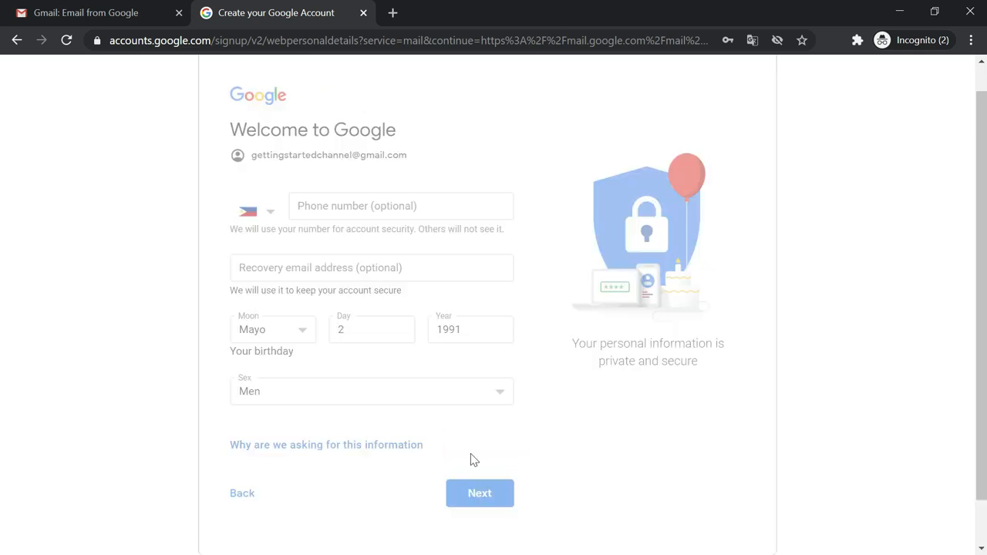
- Submit the personal details and scroll down the Privacy and Terms page
{"action": "left_click", "coordinate": [480, 493]}
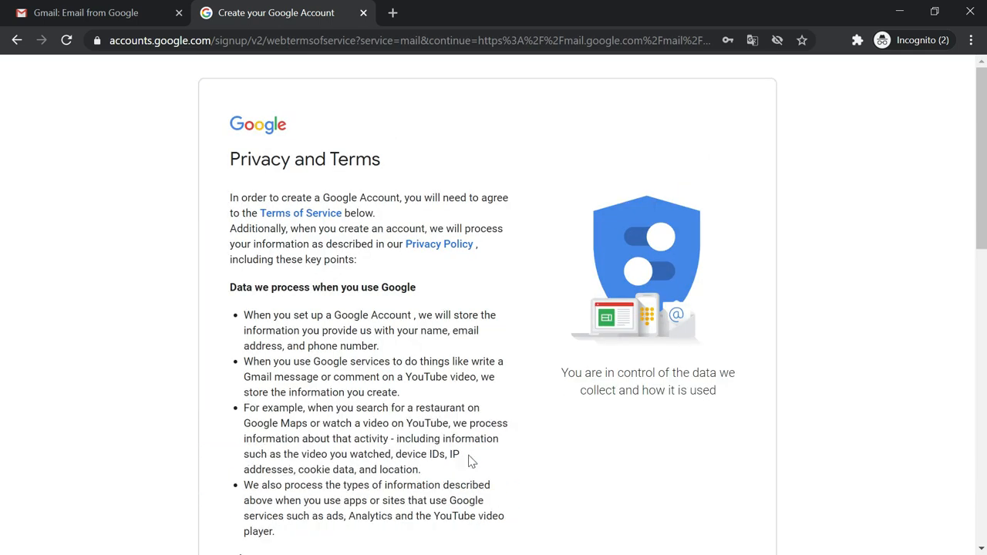
{"action": "scroll", "scroll_direction": "down", "scroll_amount": 3}
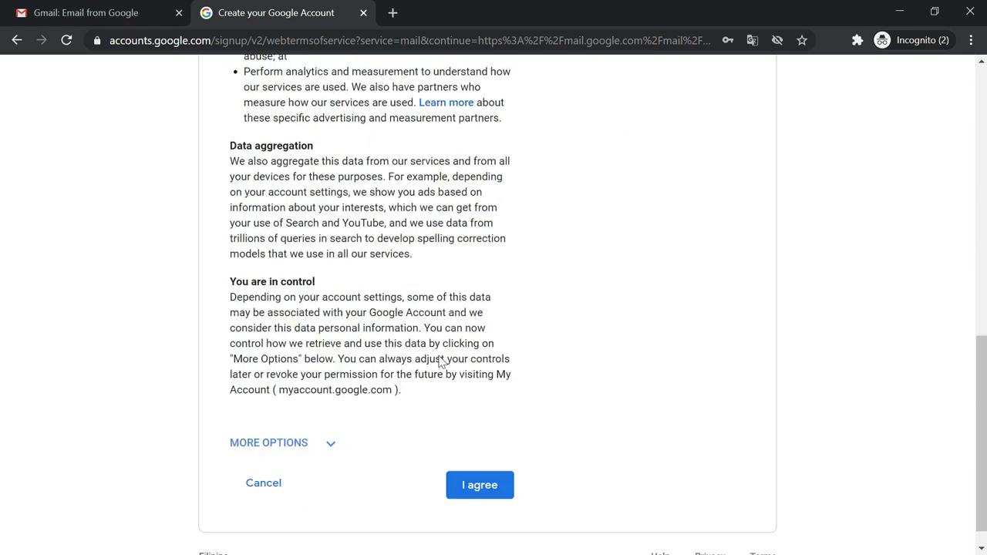
{"action": "scroll", "scroll_direction": "down", "scroll_amount": 3}
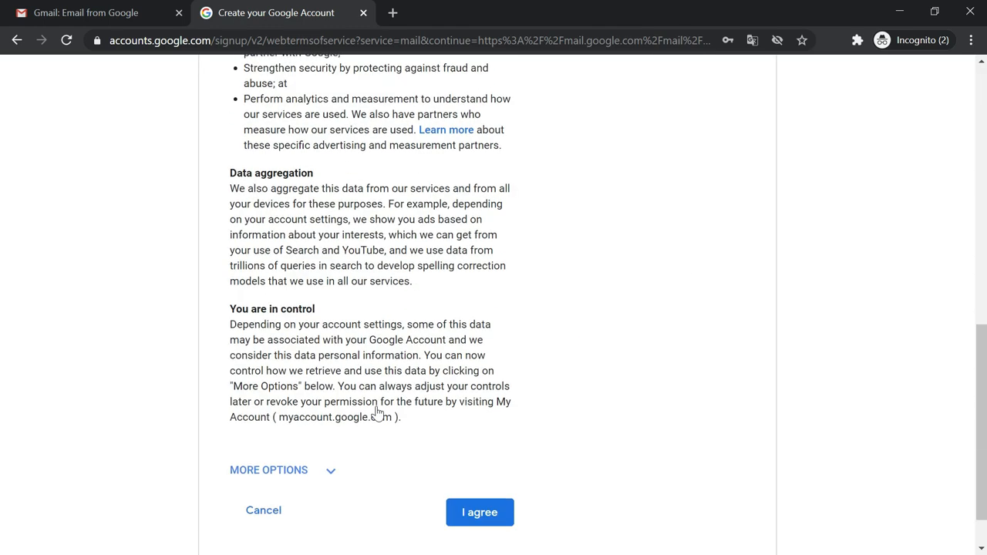
{"action": "scroll", "scroll_direction": "down", "scroll_amount": 3}
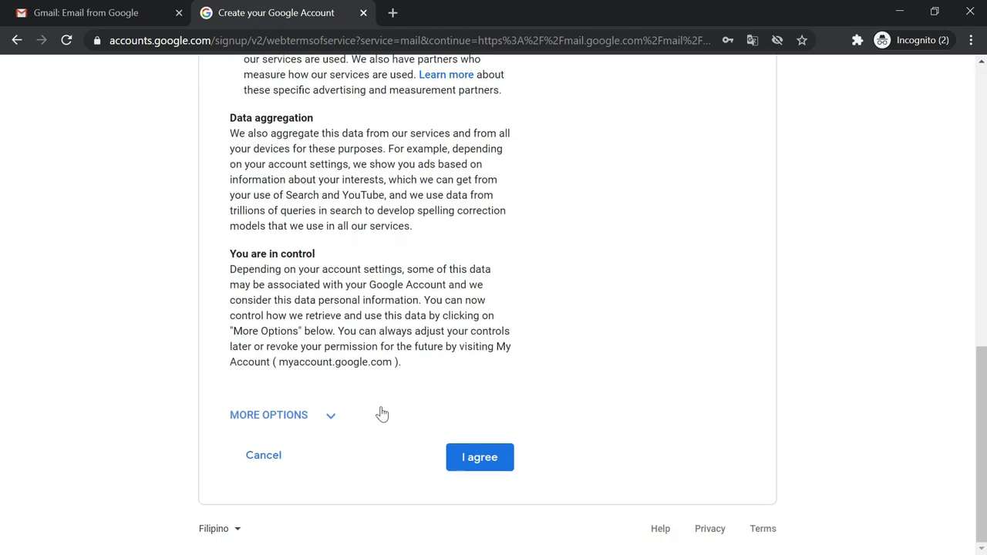
{"action": "mouse_move", "coordinate": [480, 457]}
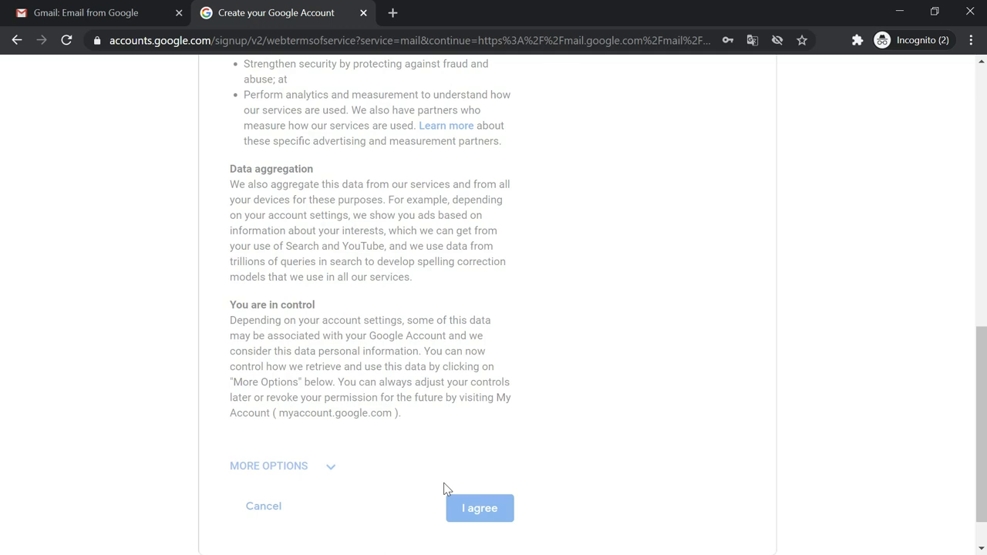
- Accept the Privacy and Terms with I agree and wait for Gmail to load
{"action": "left_click", "coordinate": [479, 508]}
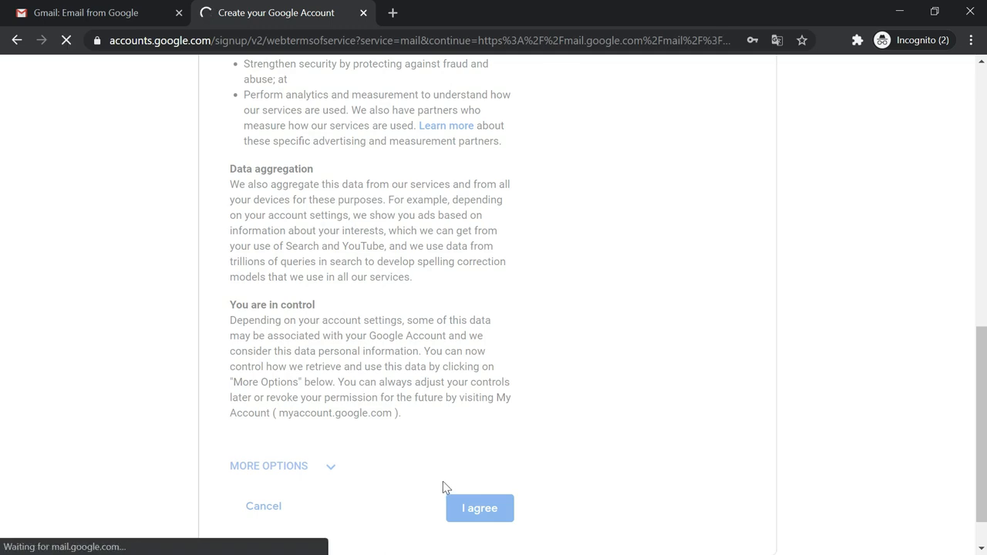
{"action": "left_click", "coordinate": [480, 508]}
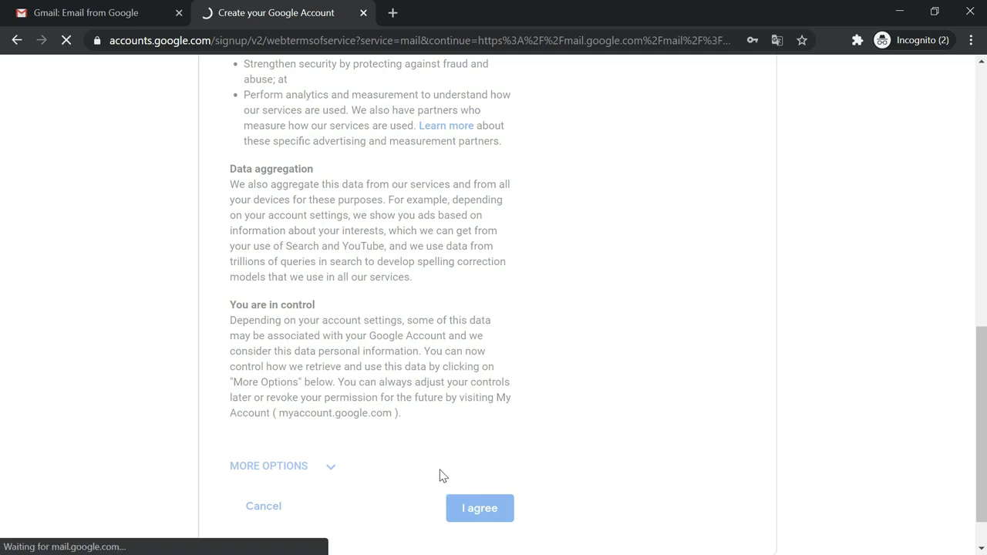
{"action": "left_click", "coordinate": [480, 508]}
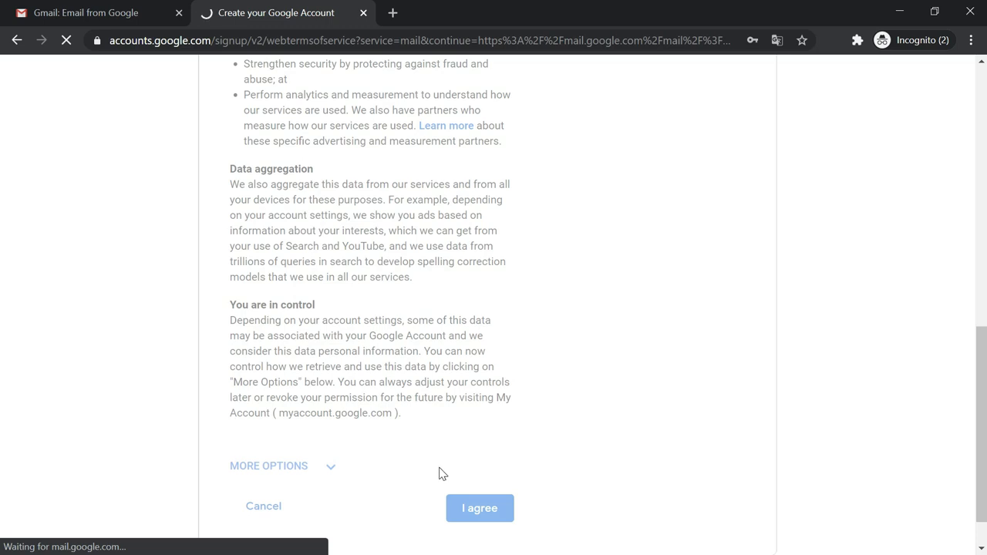
{"action": "left_click", "coordinate": [480, 508]}
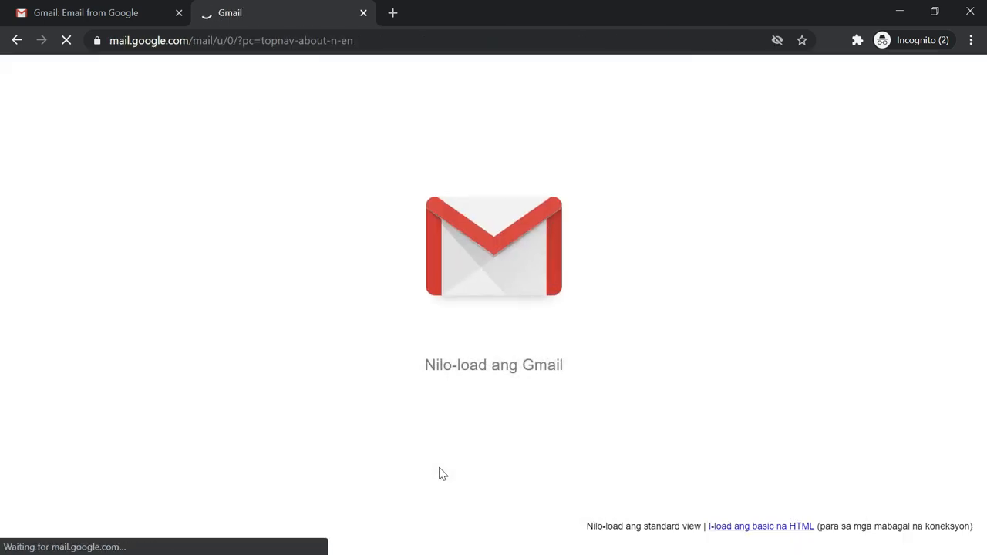